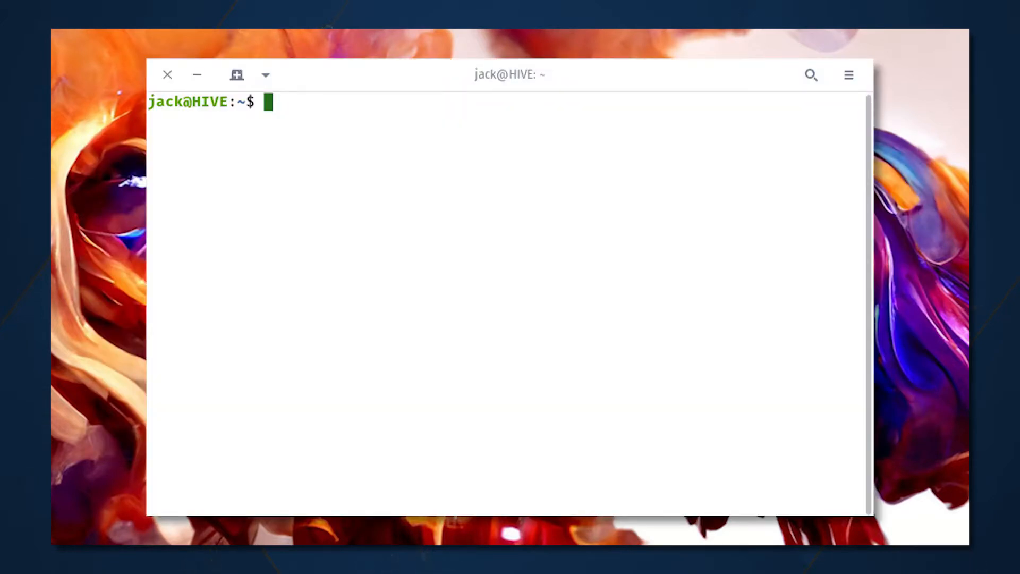
Step: Run sudo dpkg -i ~/Downloads/docker-desktop-*.deb to install the Docker Desktop package
{"action": "type", "text": "sudo dpkg -"}
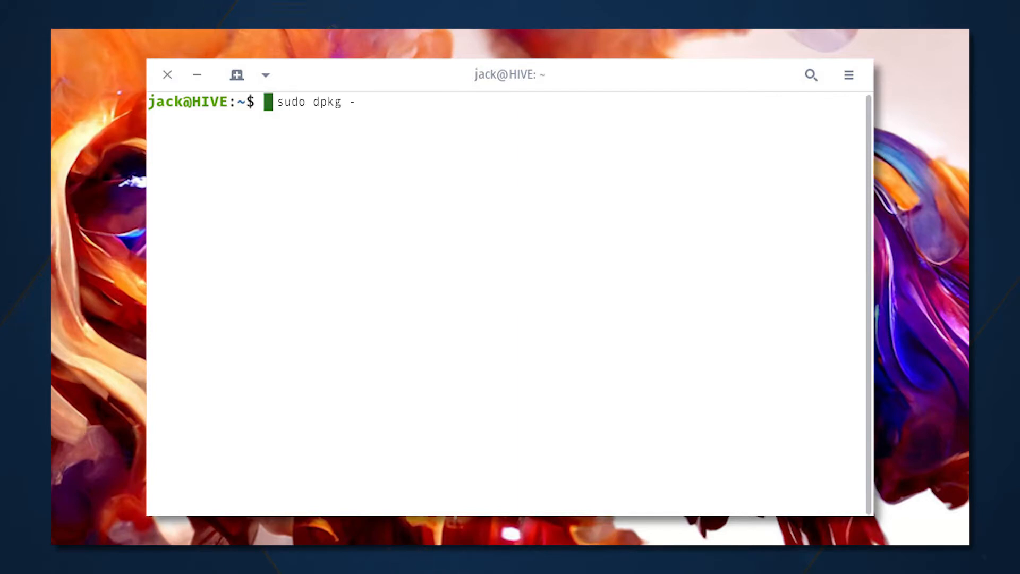
{"action": "type", "text": "i ~/Downloads/docker-d"}
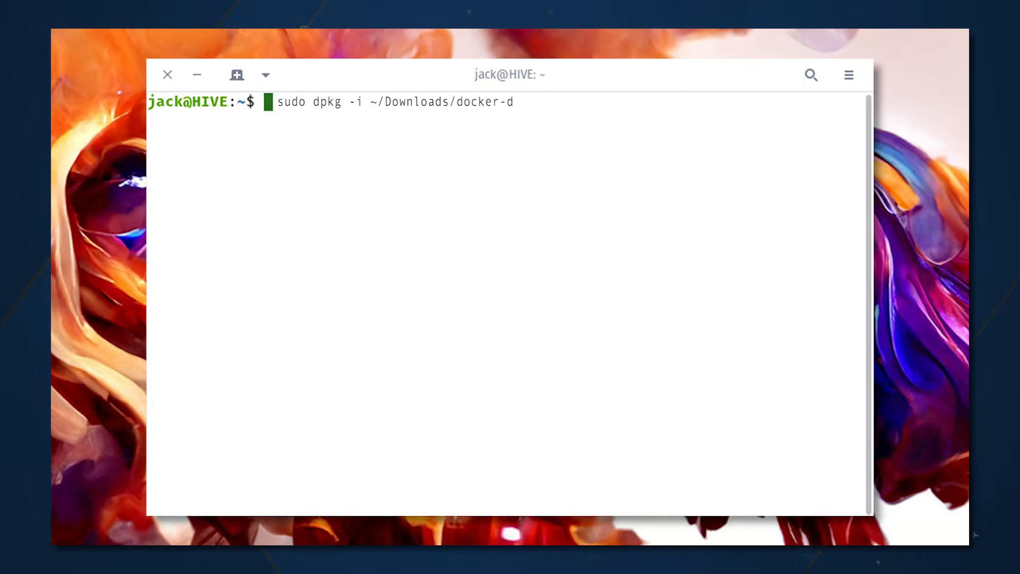
{"action": "type", "text": "esktop-*.deb"}
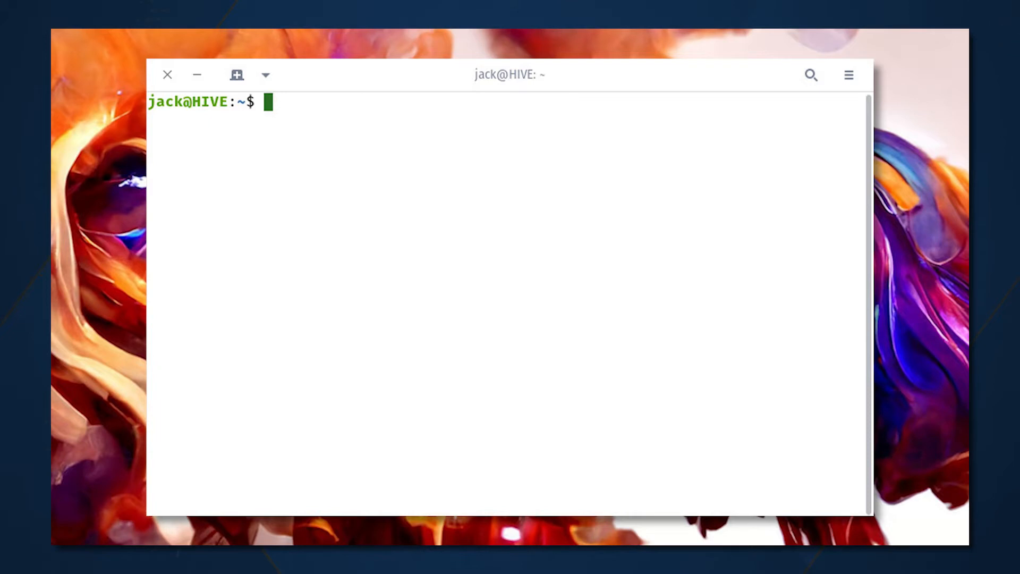
Step: Run sudo apt-get install -f to install the package's missing dependencies
{"action": "type", "text": "sudo apt-g"}
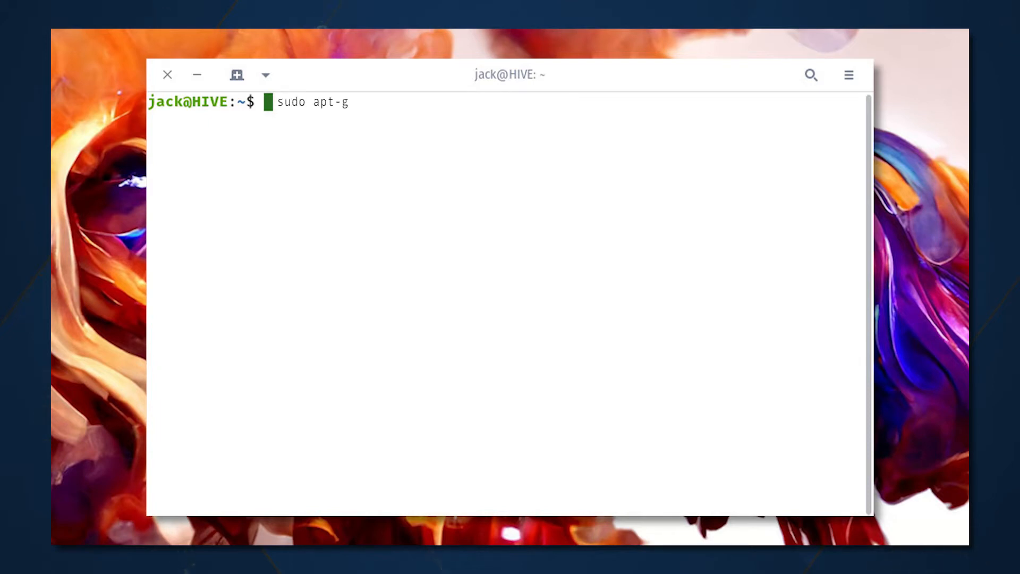
{"action": "type", "text": "et install -f"}
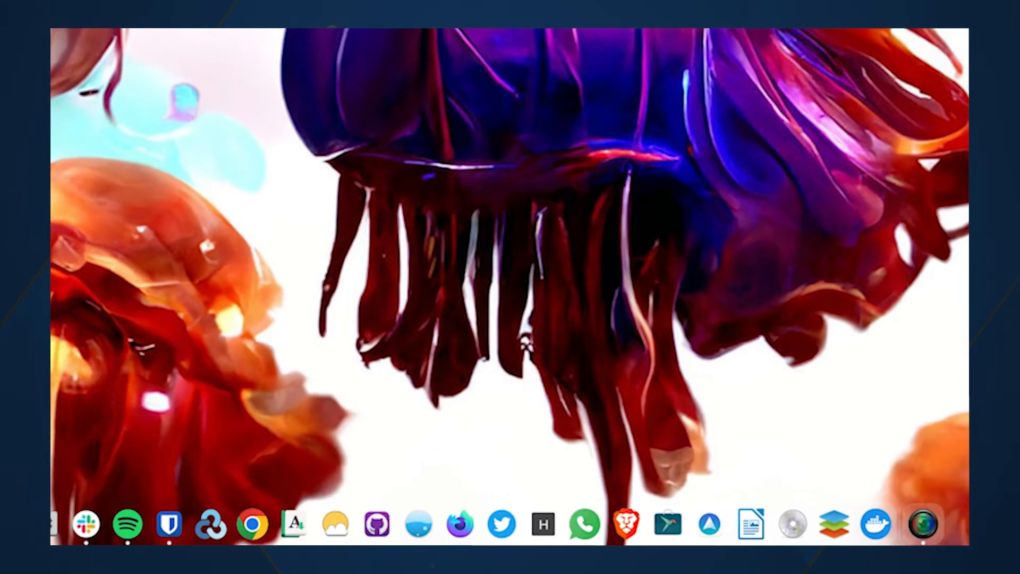
Step: Launch Docker Desktop from the dock and sign in to a Docker account
{"action": "left_click", "coordinate": [874, 524]}
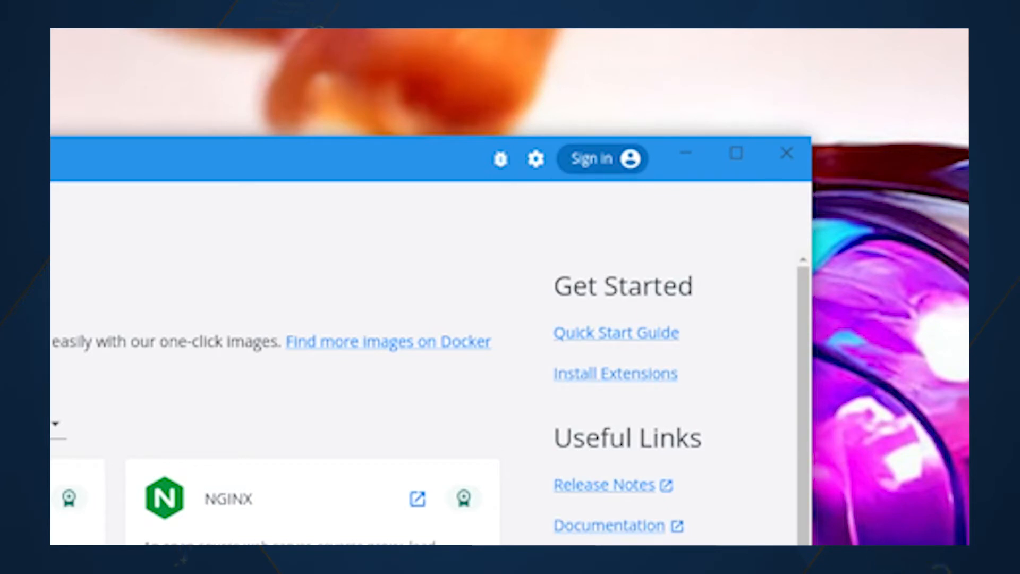
{"action": "left_click", "coordinate": [592, 158]}
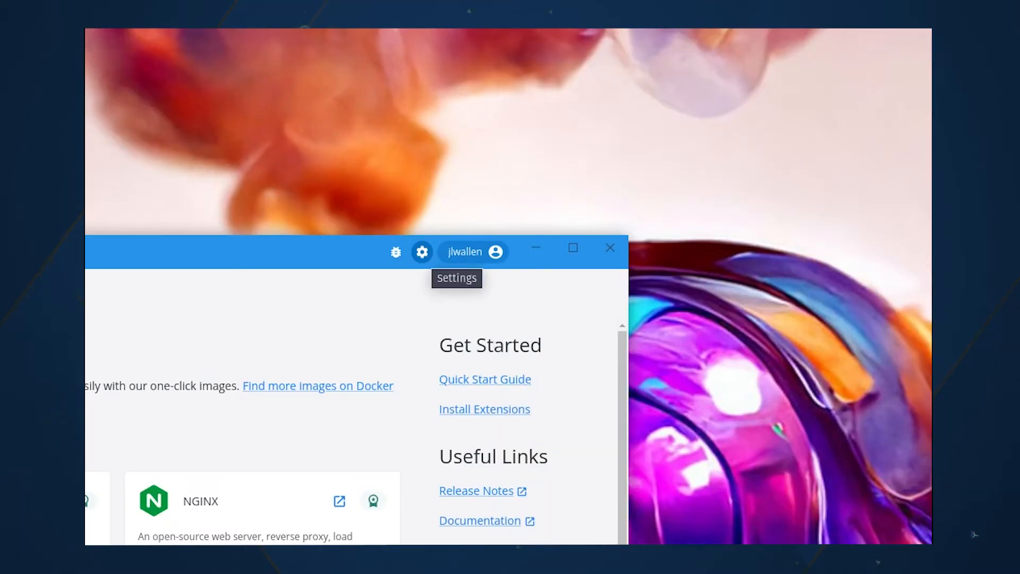
{"action": "left_click", "coordinate": [422, 253]}
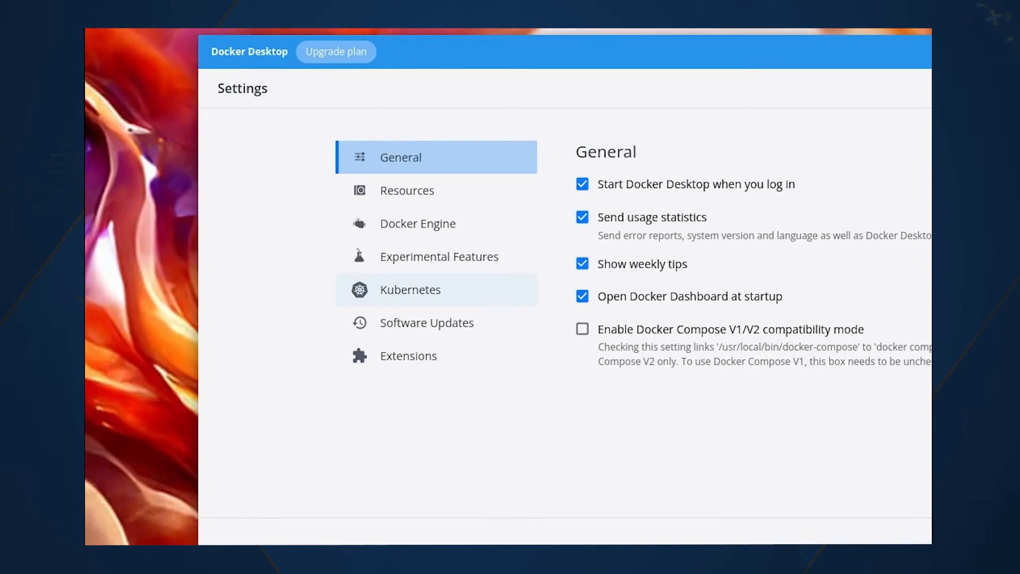
{"action": "left_click", "coordinate": [410, 289]}
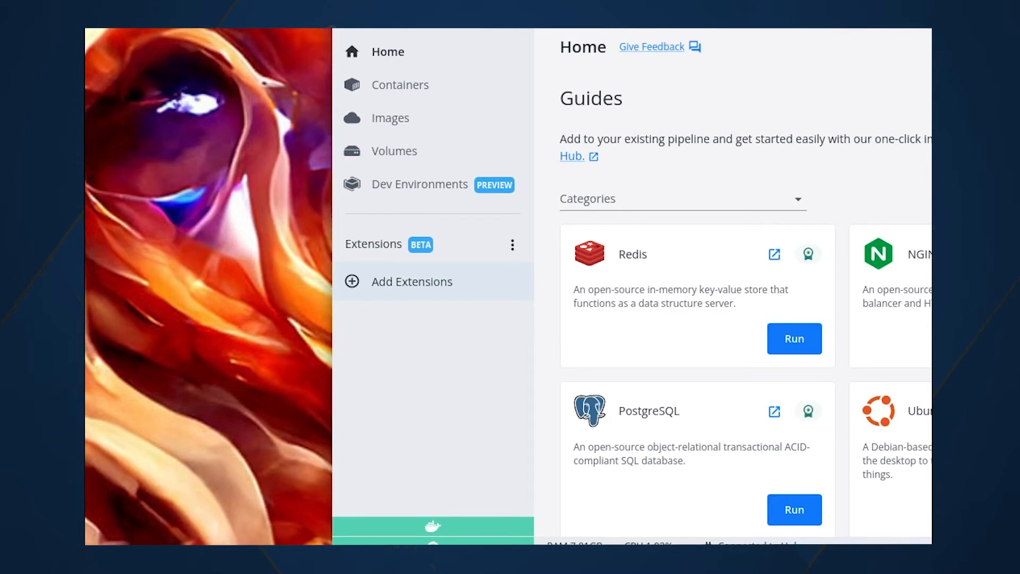
Step: Install Portainer from the Extensions Marketplace and get started with its local environment
{"action": "left_click", "coordinate": [413, 282]}
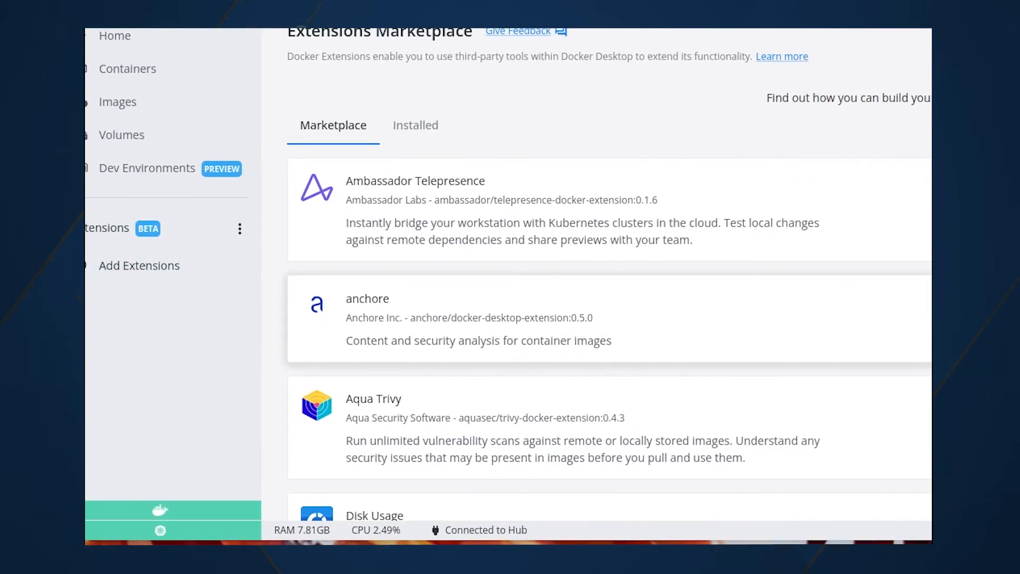
{"action": "scroll", "scroll_direction": "down", "scroll_amount": 3}
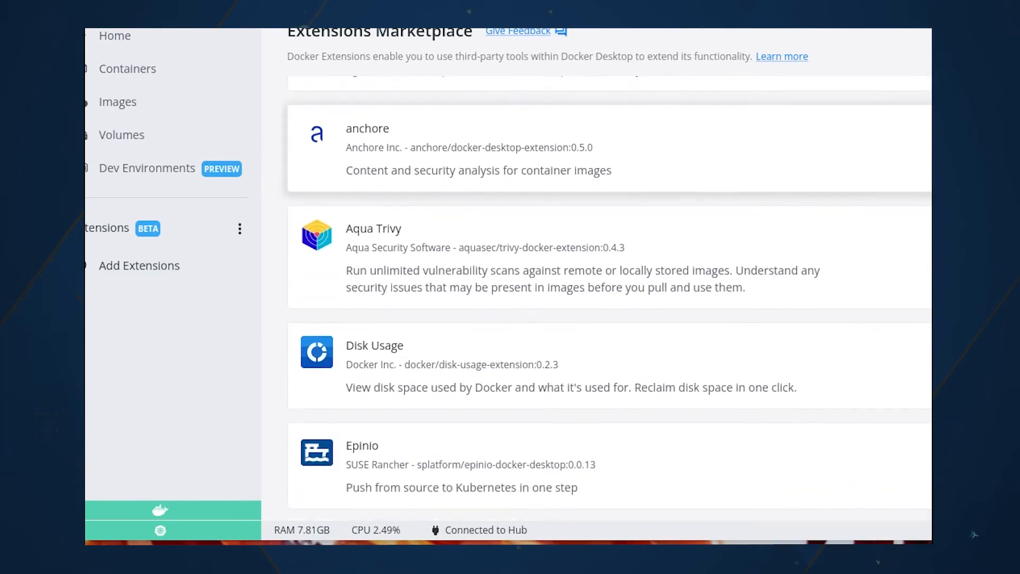
{"action": "scroll", "scroll_direction": "down", "scroll_amount": 3}
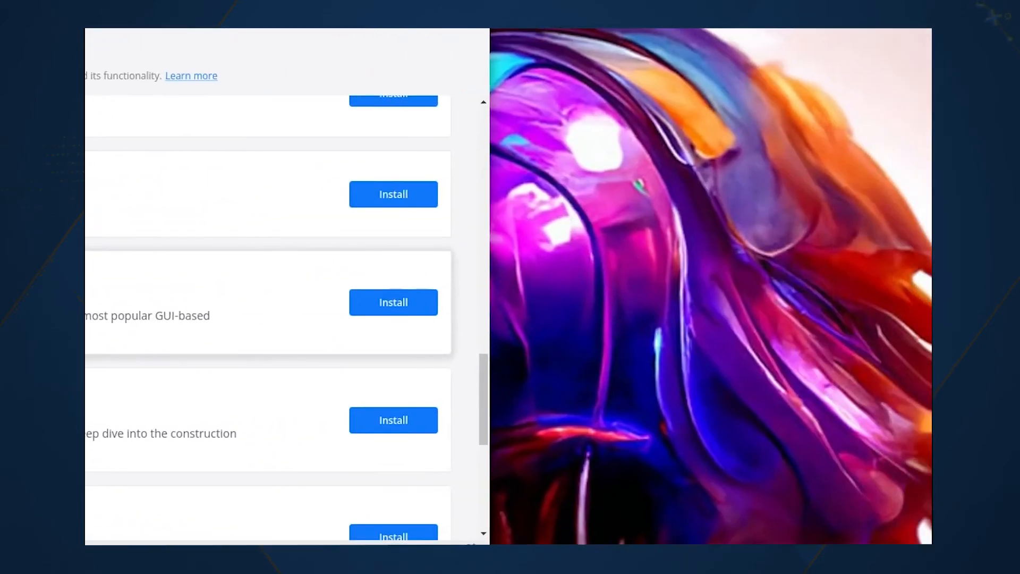
{"action": "left_click", "coordinate": [393, 302]}
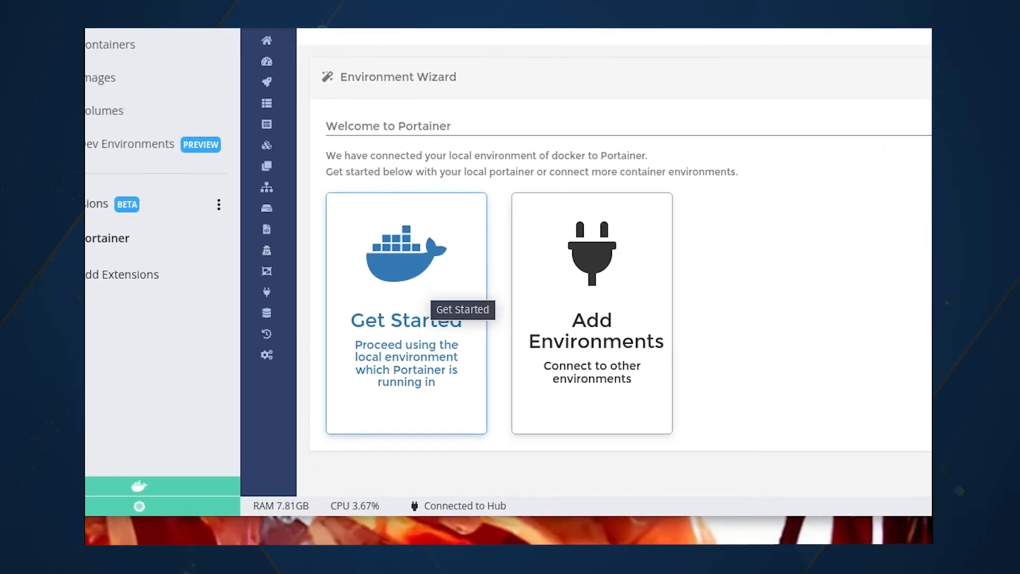
{"action": "left_click", "coordinate": [405, 320]}
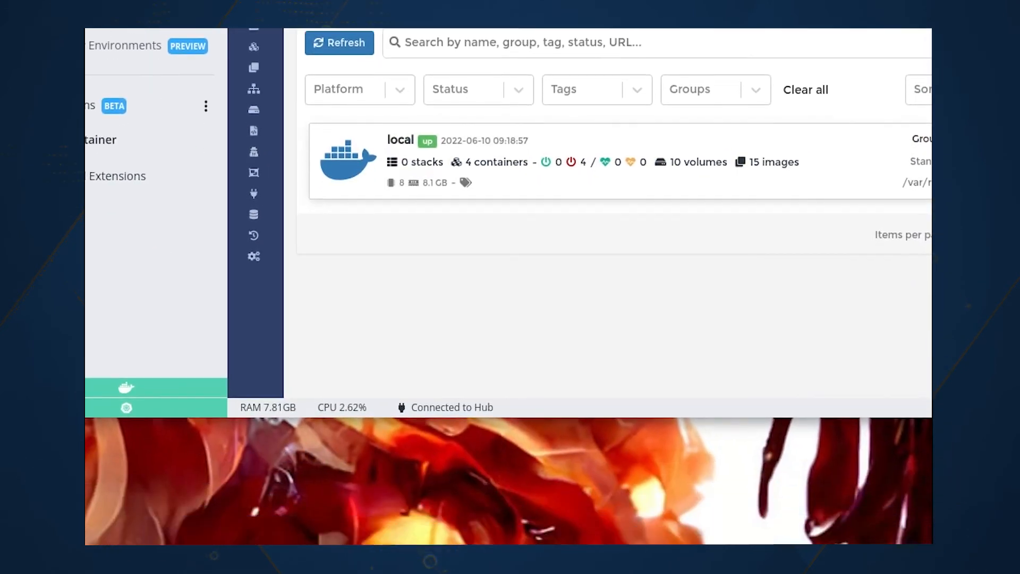